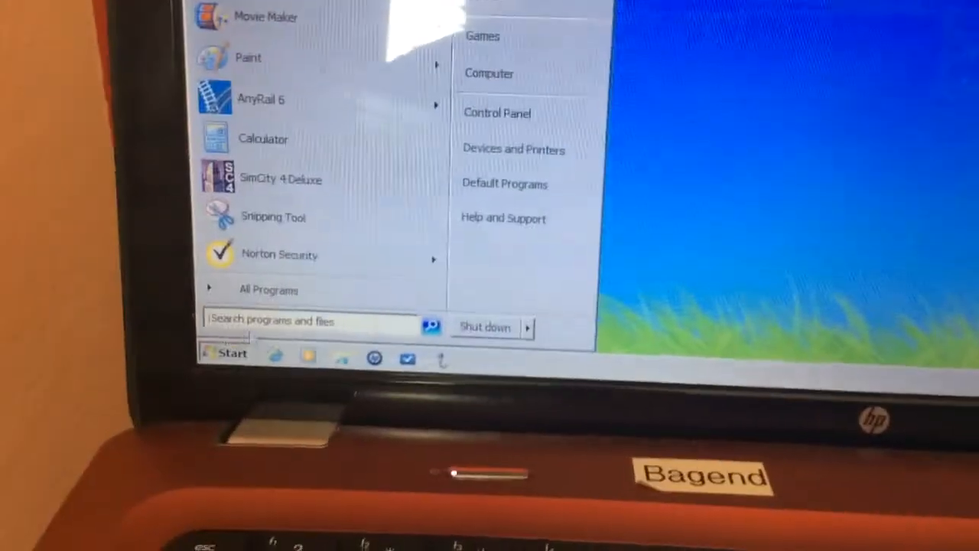
- Open the Microsoft Train Simulator folder in All Programs and launch Editors & Tools
left_click(267, 289)
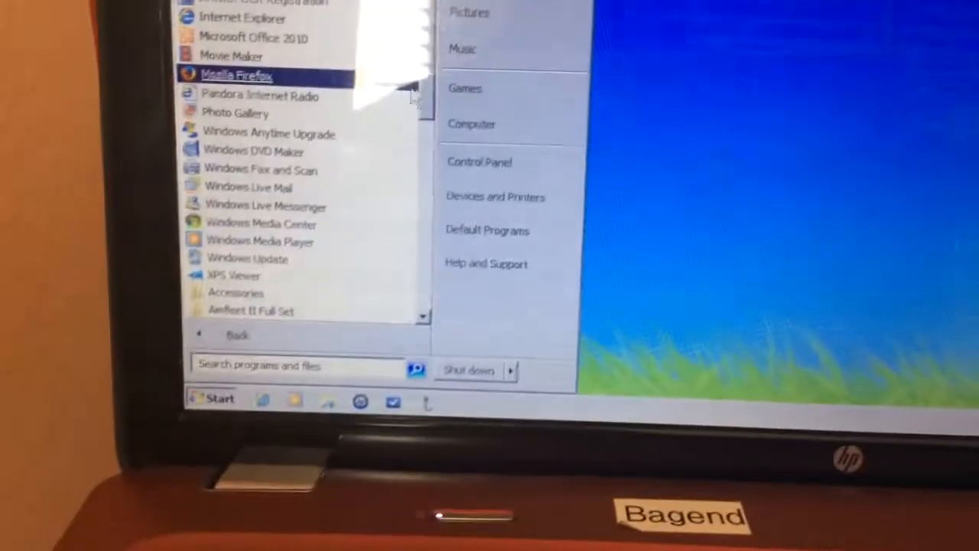
scroll("down", 3)
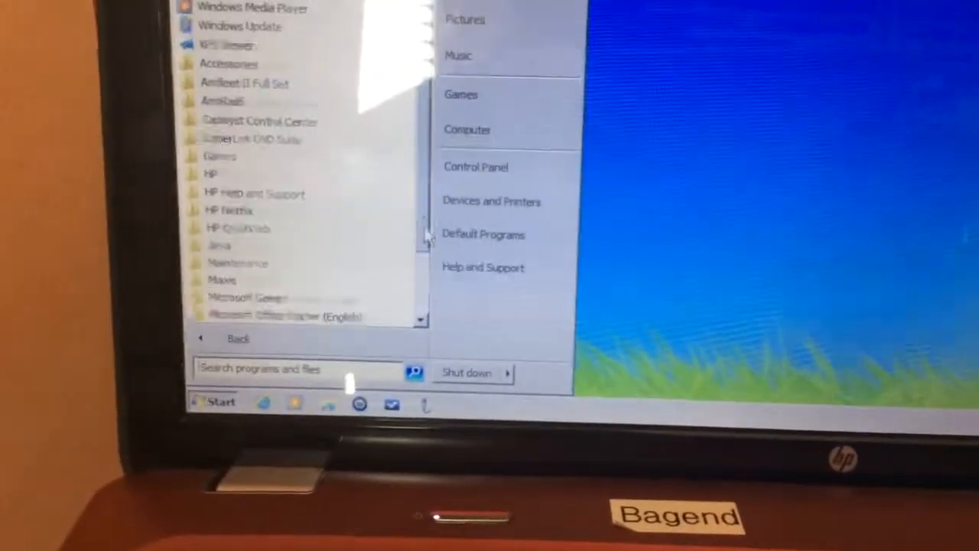
left_click(244, 198)
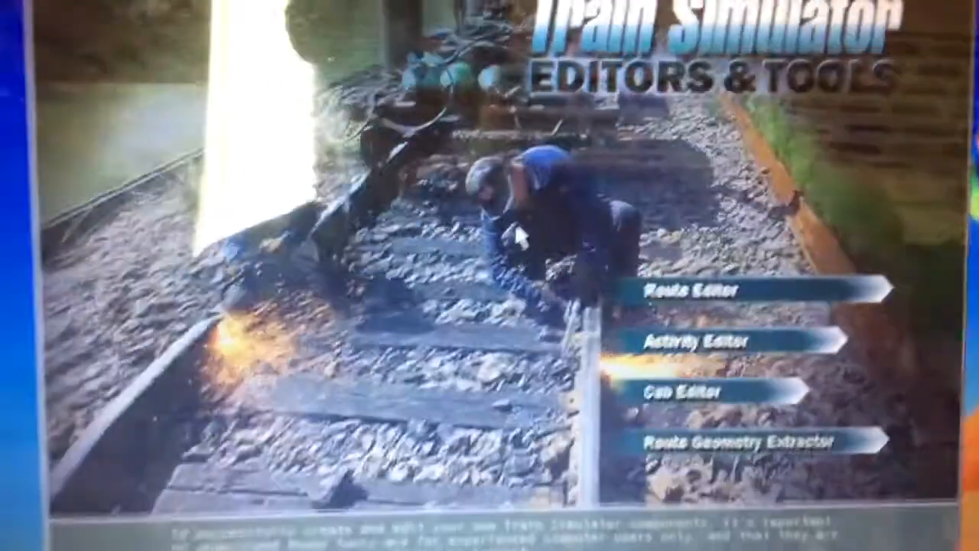
- Launch the Activity Editor from the Editors & Tools launcher
left_click(703, 340)
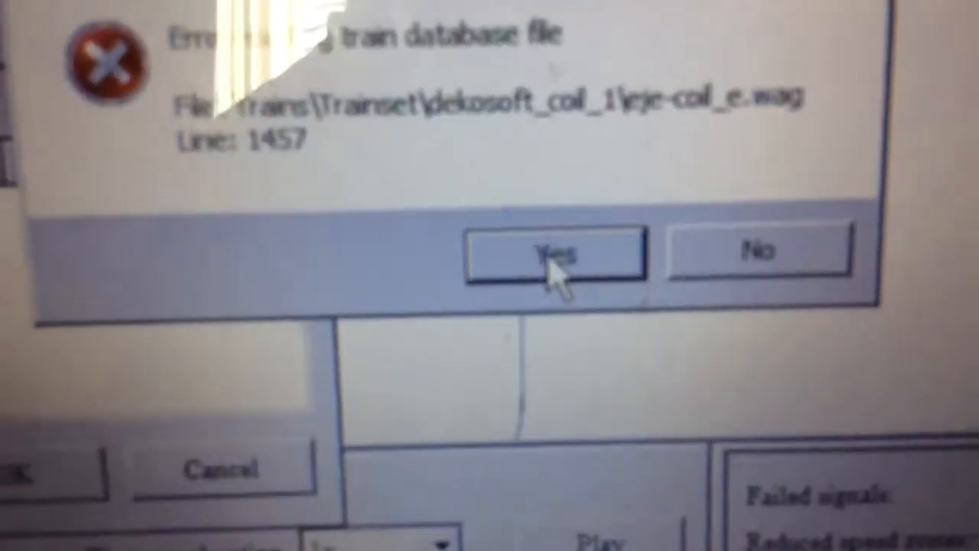
- Click Yes on the dekosoft wagon train database error dialog
left_click(553, 254)
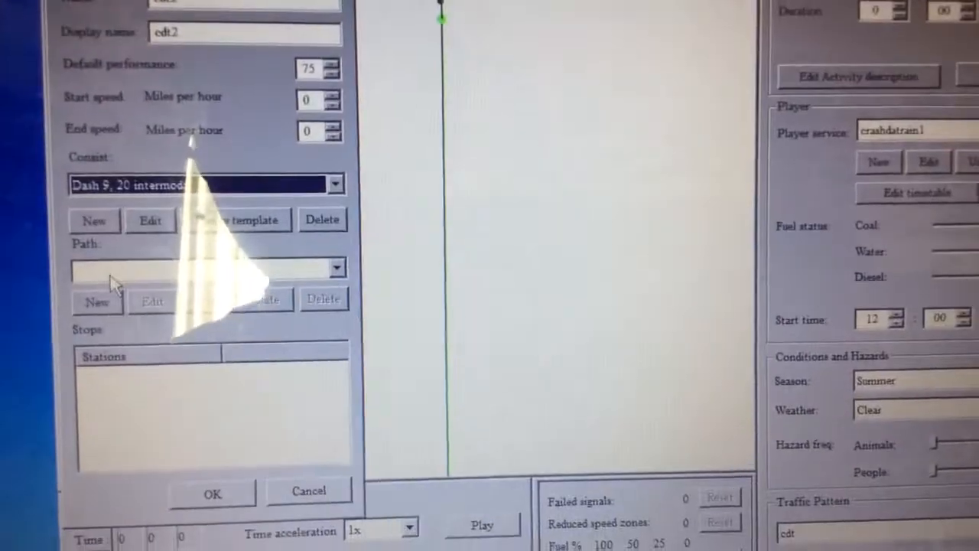
- Start a new path for the cdt2 traffic service and prepare to name it
left_click(97, 301)
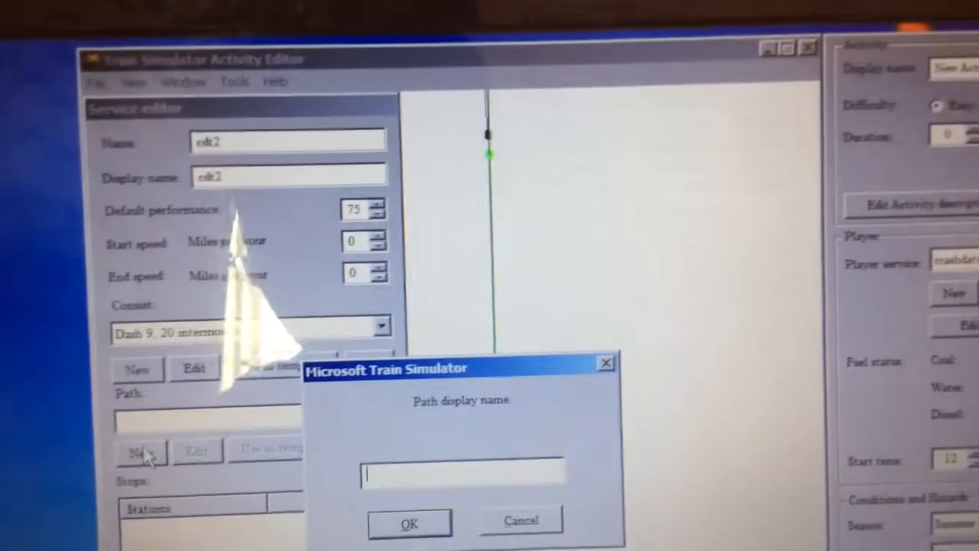
left_click(410, 522)
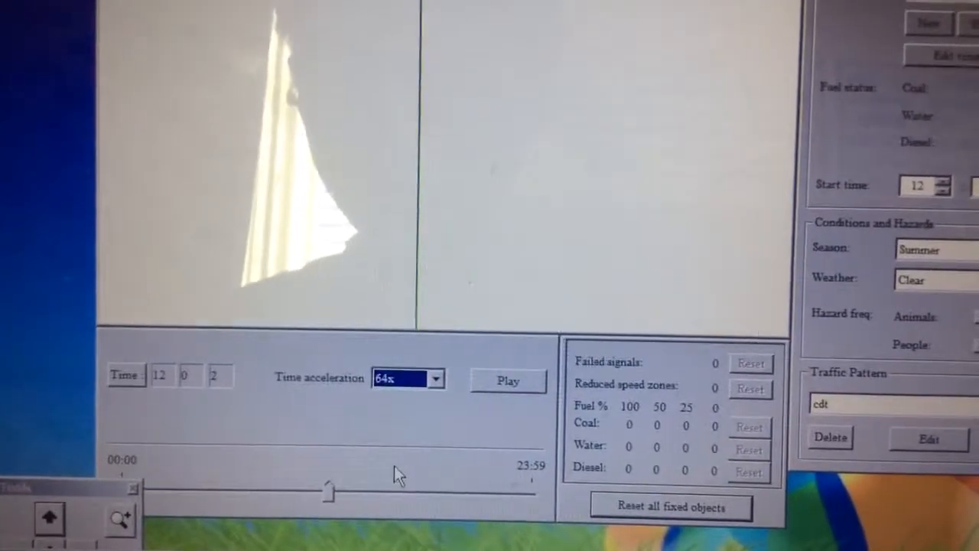
- Play the activity simulation at 64x time acceleration
left_click(508, 380)
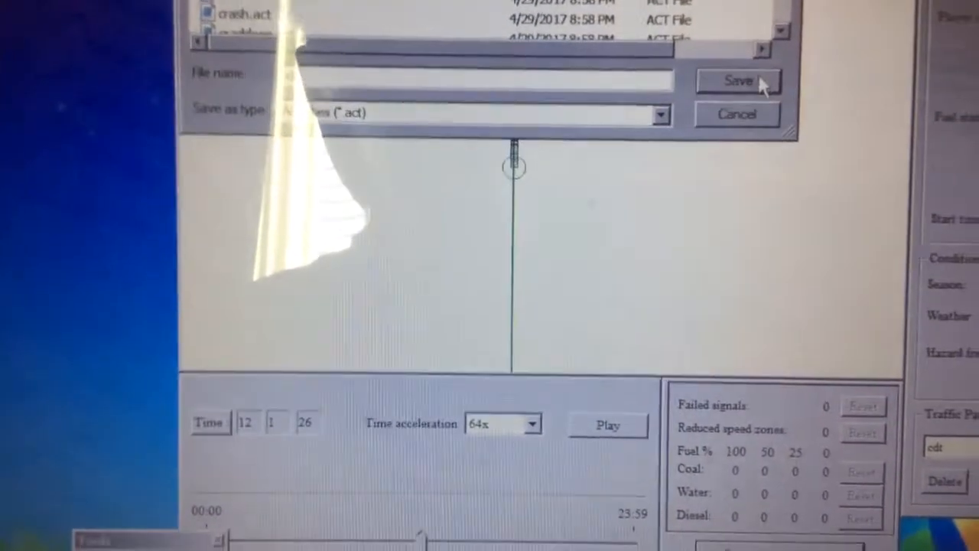
- Save the crash activity as crash.act
left_click(736, 81)
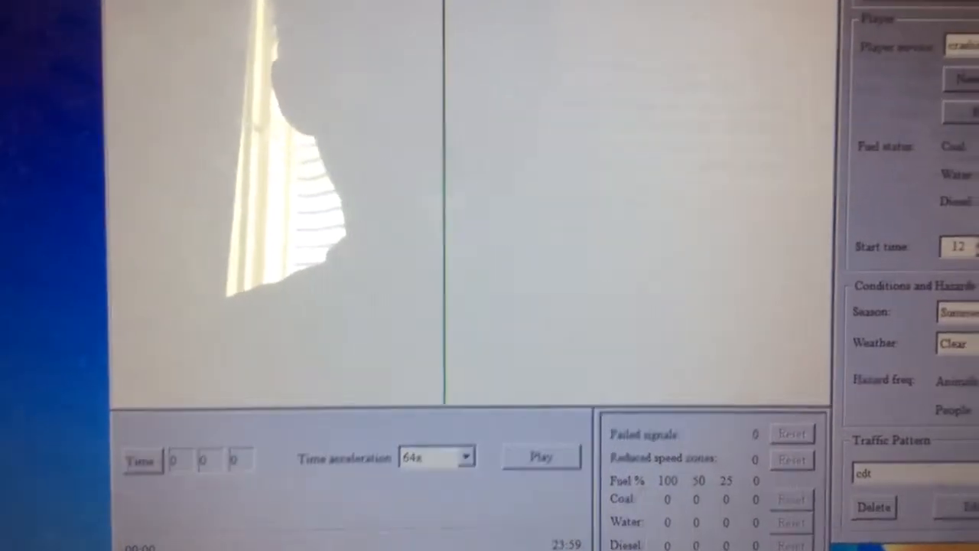